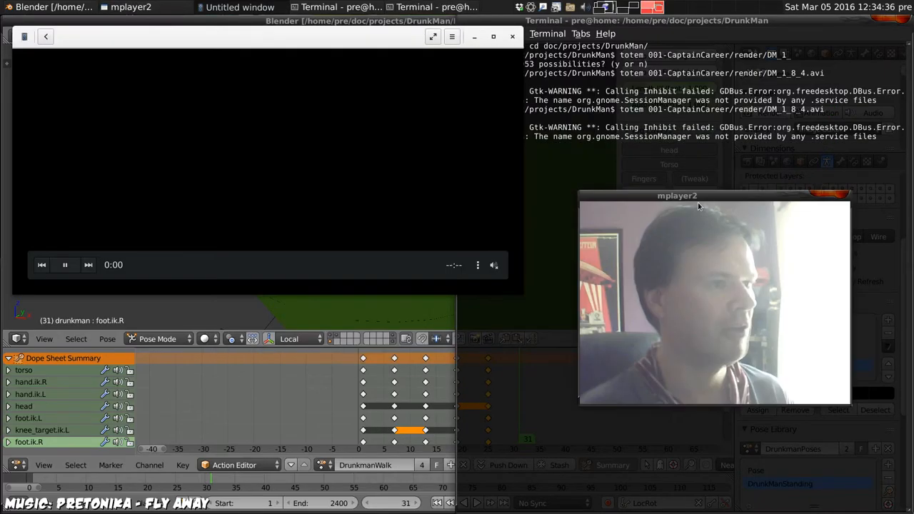
Play the rendered clip DM_1_8_4.avi in Totem and restart it from the beginning
{"action": "left_click", "coordinate": [64, 264]}
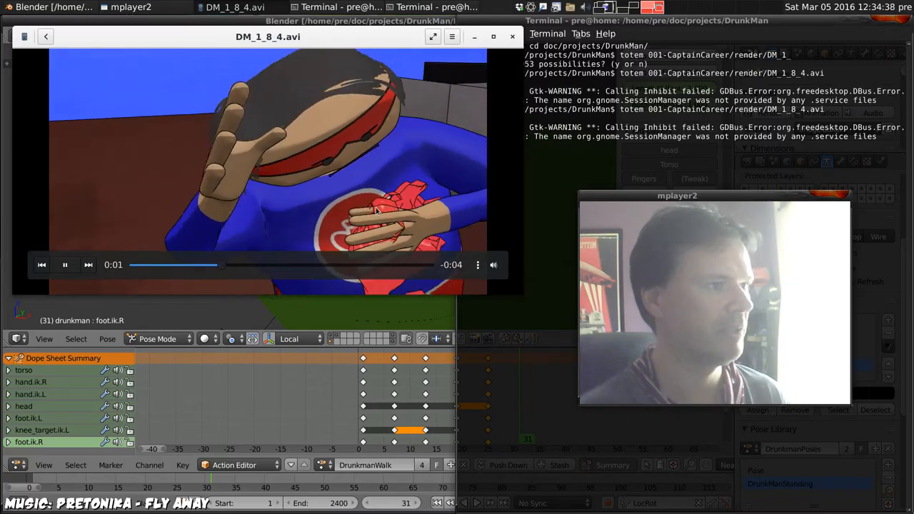
{"action": "left_click", "coordinate": [66, 264]}
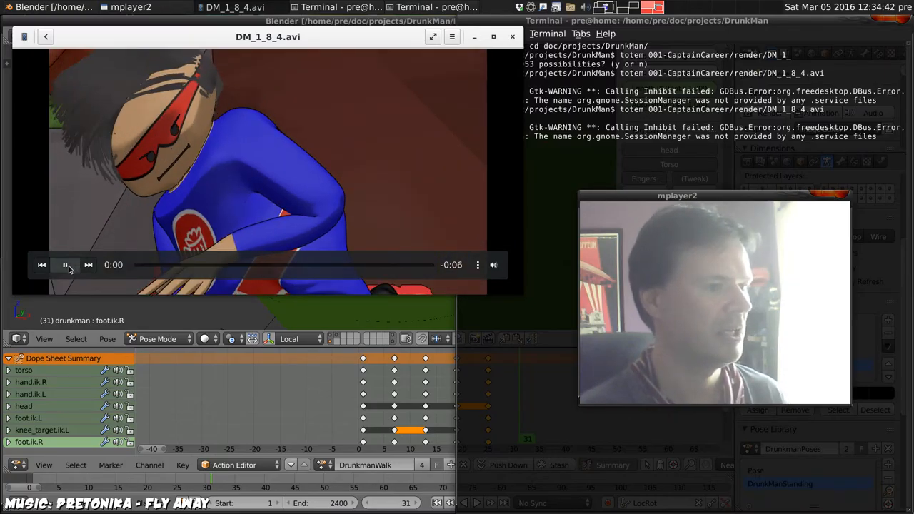
{"action": "left_click", "coordinate": [66, 264]}
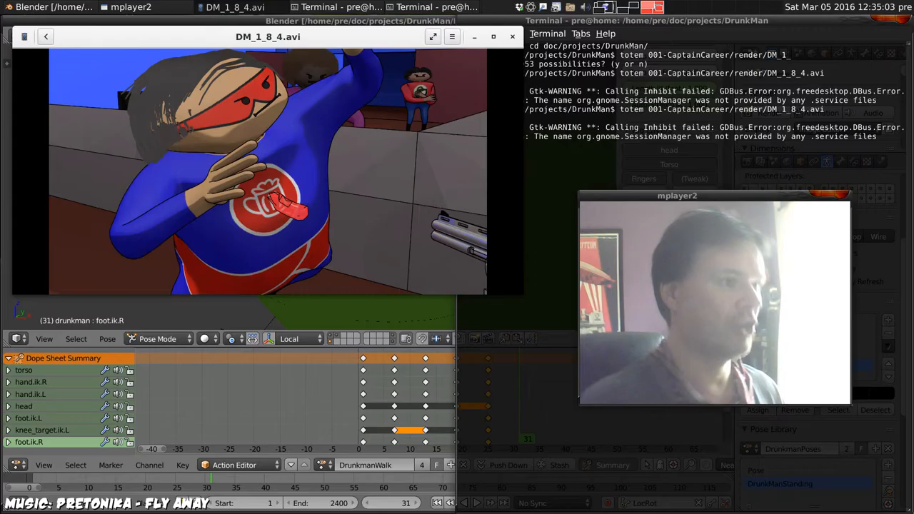
{"action": "mouse_move", "coordinate": [423, 153]}
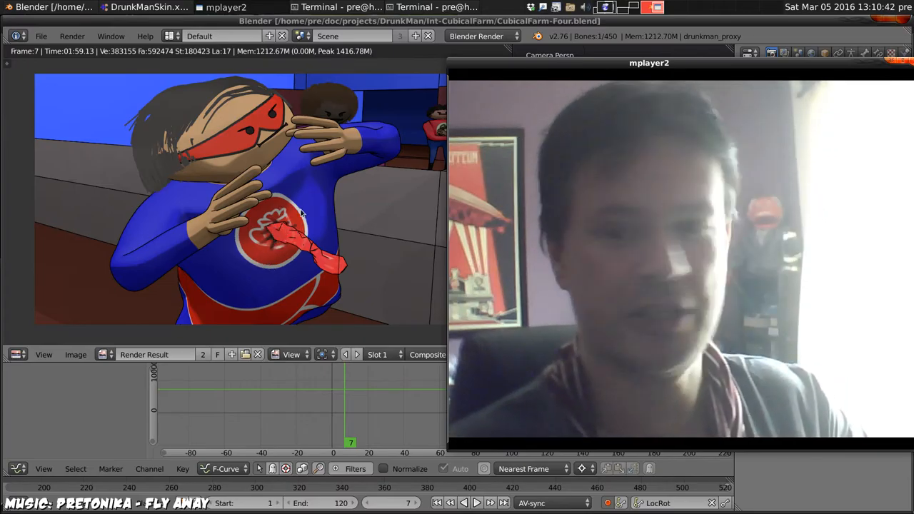
{"action": "mouse_move", "coordinate": [337, 210]}
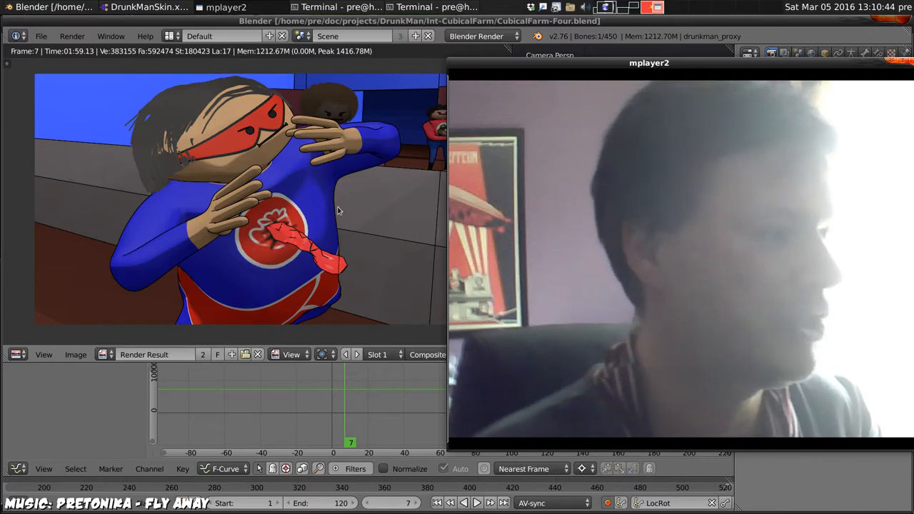
{"action": "mouse_move", "coordinate": [77, 152]}
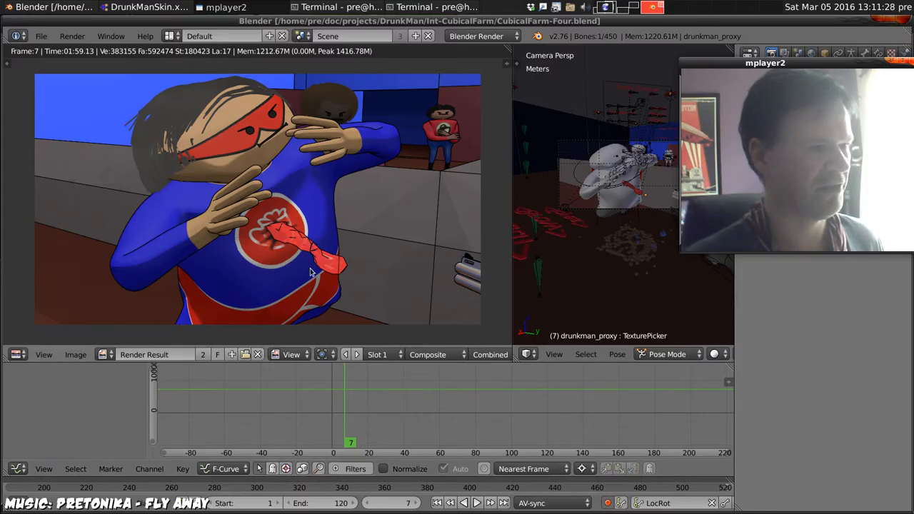
{"action": "mouse_move", "coordinate": [465, 377]}
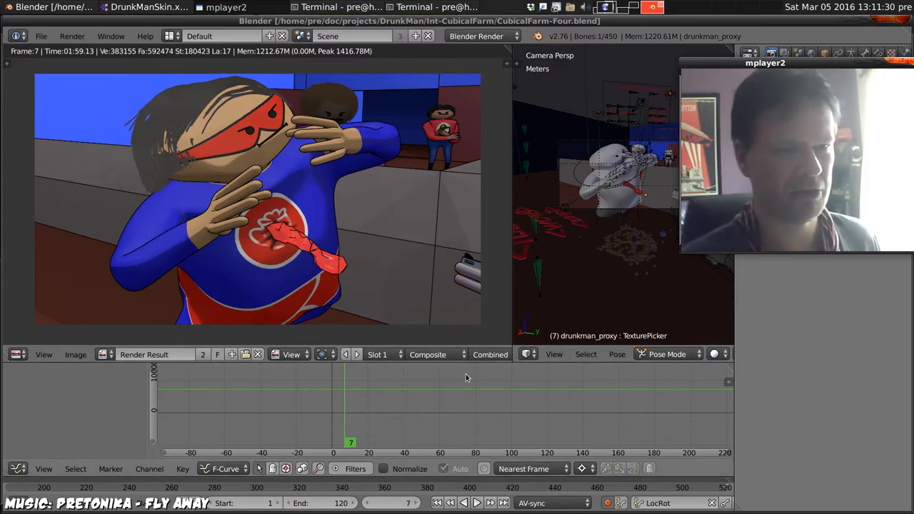
{"action": "mouse_move", "coordinate": [655, 397]}
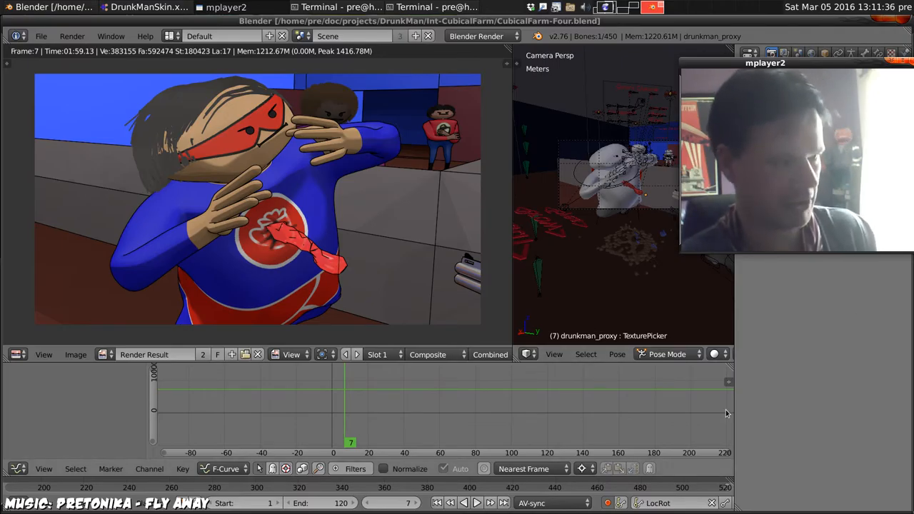
{"action": "mouse_move", "coordinate": [663, 190]}
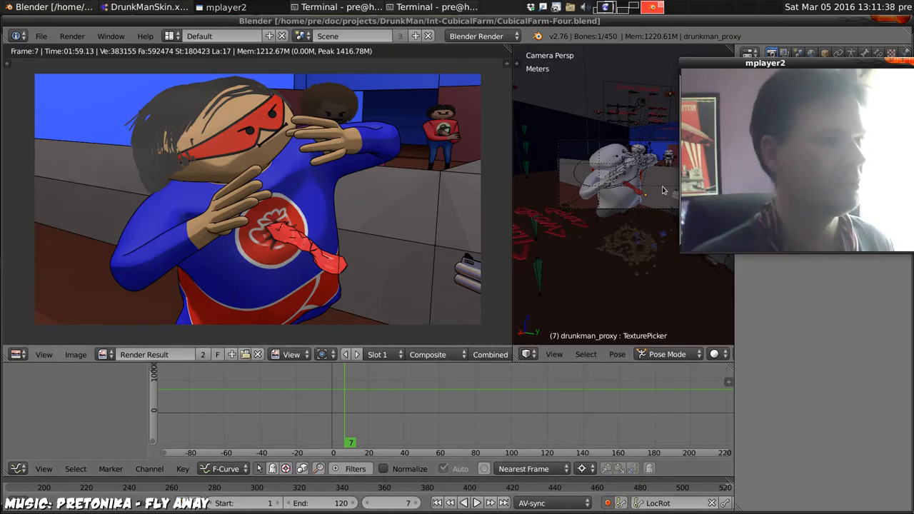
{"action": "mouse_move", "coordinate": [395, 278]}
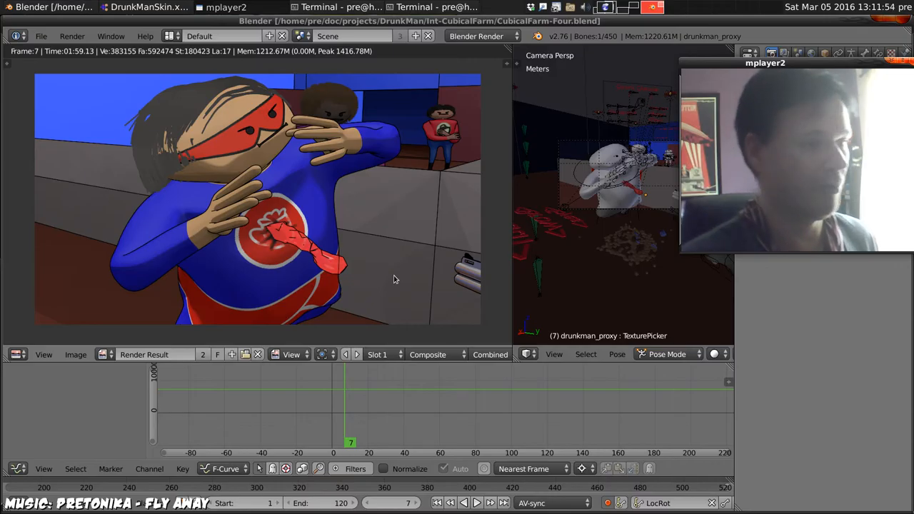
{"action": "mouse_move", "coordinate": [557, 140]}
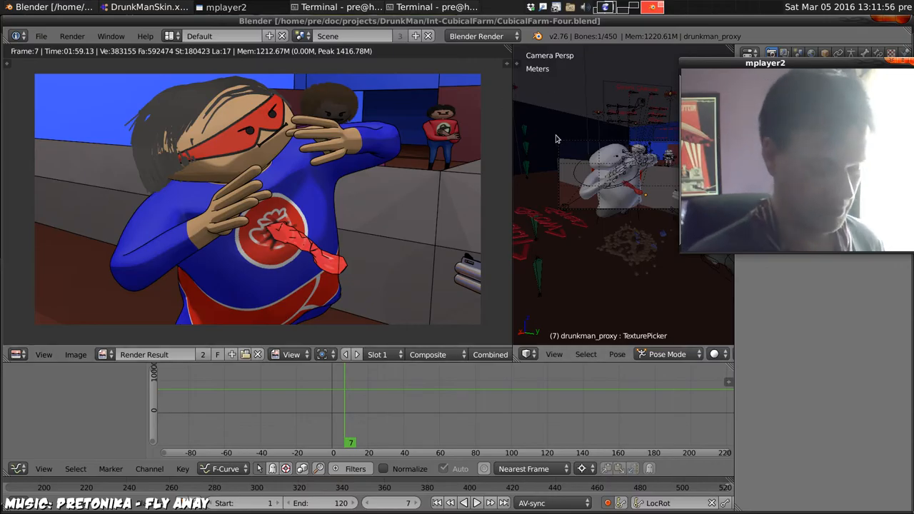